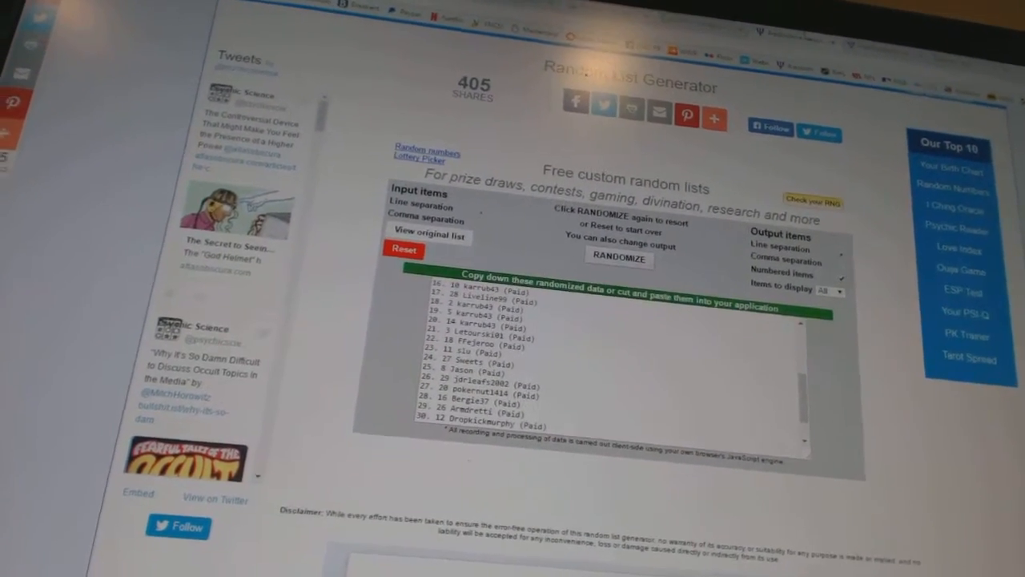
# Randomize the numbered paid participant list twice to produce a fresh order.
pyautogui.click(616, 256)
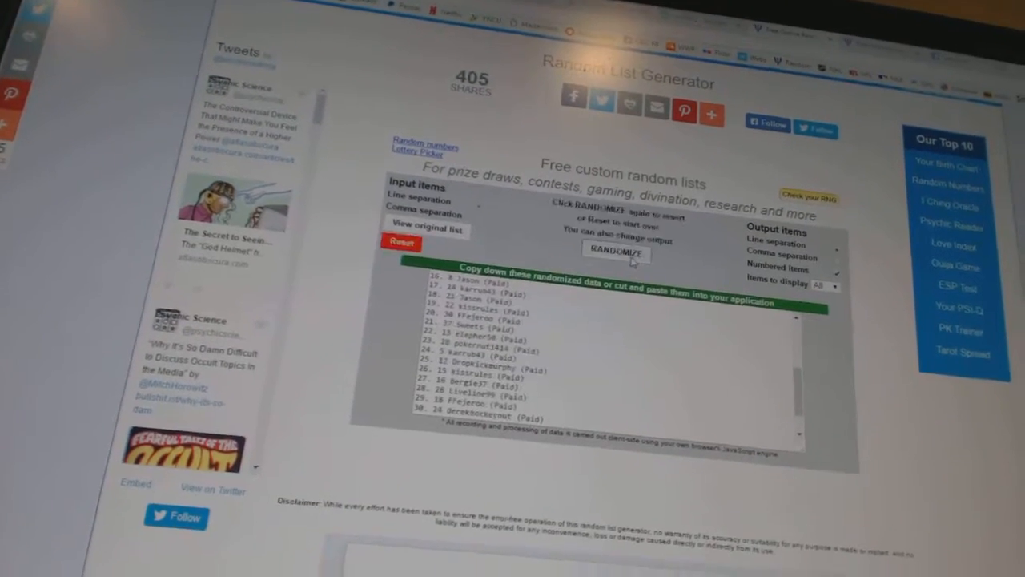
pyautogui.click(616, 252)
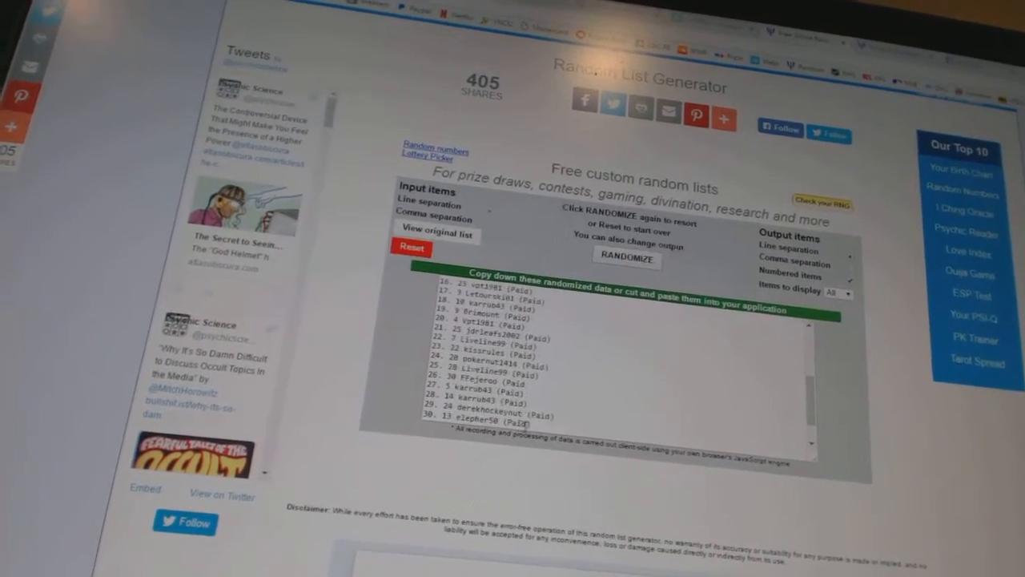